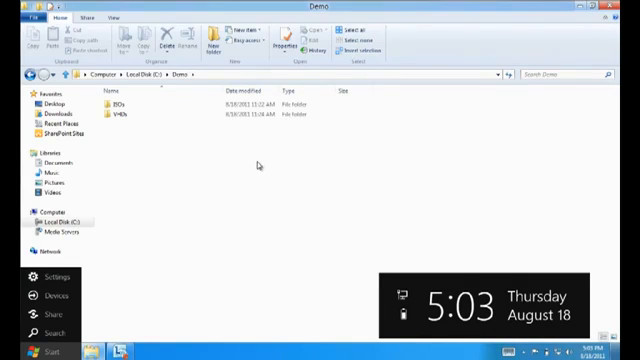
{"action": "mouse_move", "coordinate": [208, 172]}
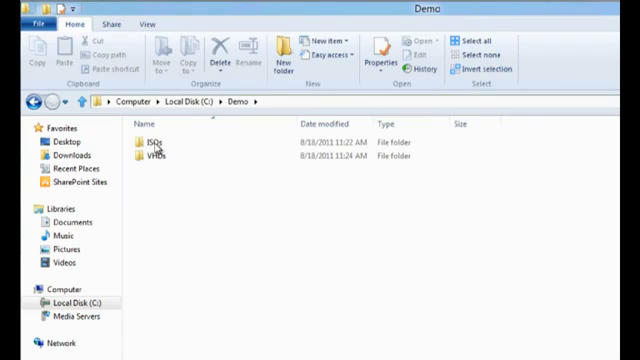
Select the Microsoft Windows 7 disc image inside the Demo\ISOs folder.
{"action": "double_click", "coordinate": [158, 140]}
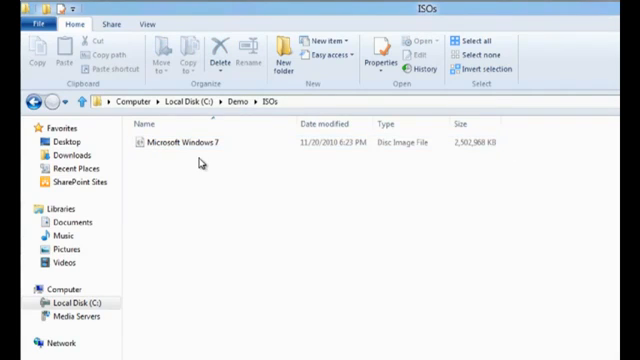
{"action": "left_click", "coordinate": [236, 152]}
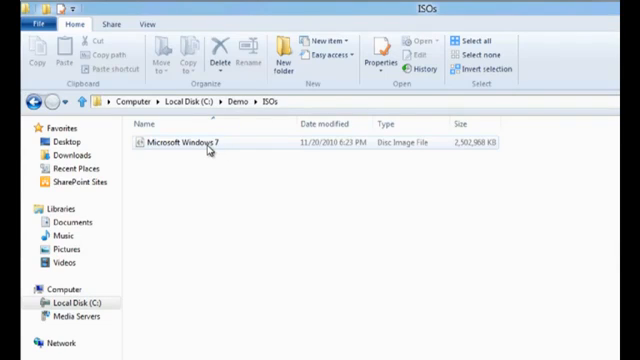
{"action": "left_click", "coordinate": [200, 146]}
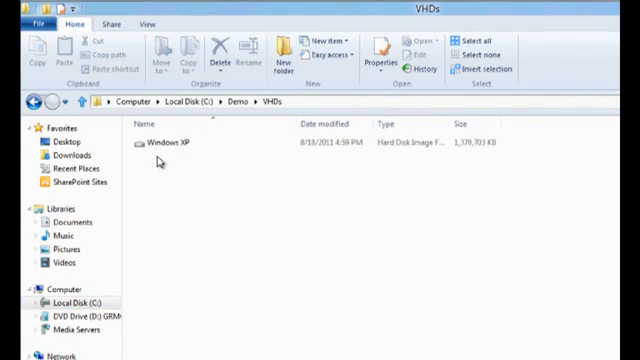
Select the Windows XP VHD file so it can be mounted as Local Disk E.
{"action": "left_click", "coordinate": [180, 144]}
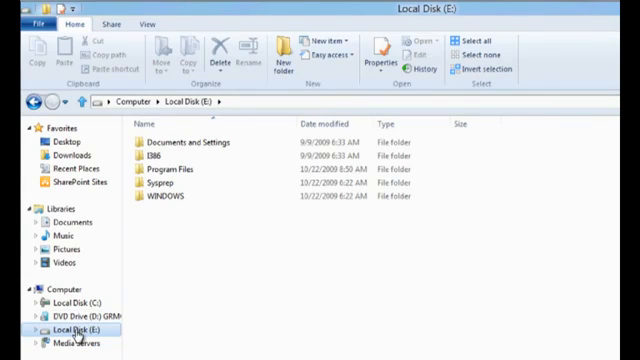
{"action": "mouse_move", "coordinate": [60, 318]}
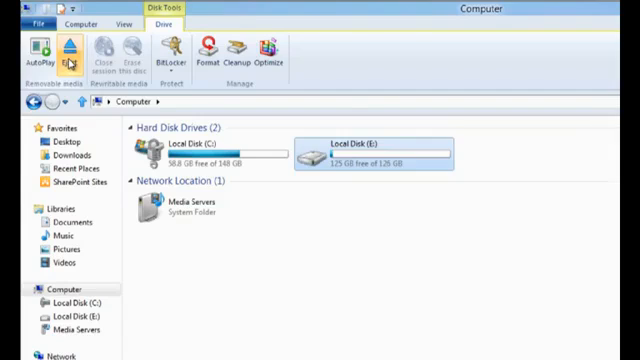
Eject Local Disk (E:) so only Local Disk (C:) remains under Computer.
{"action": "left_click", "coordinate": [70, 52]}
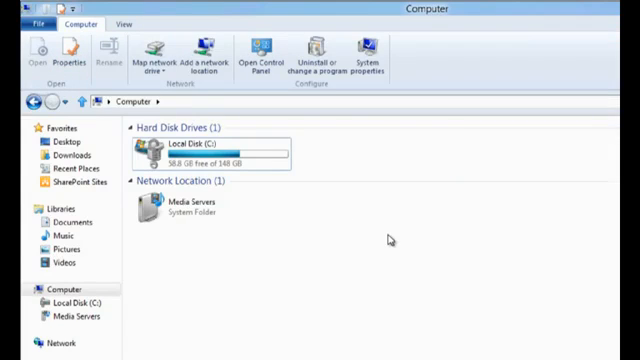